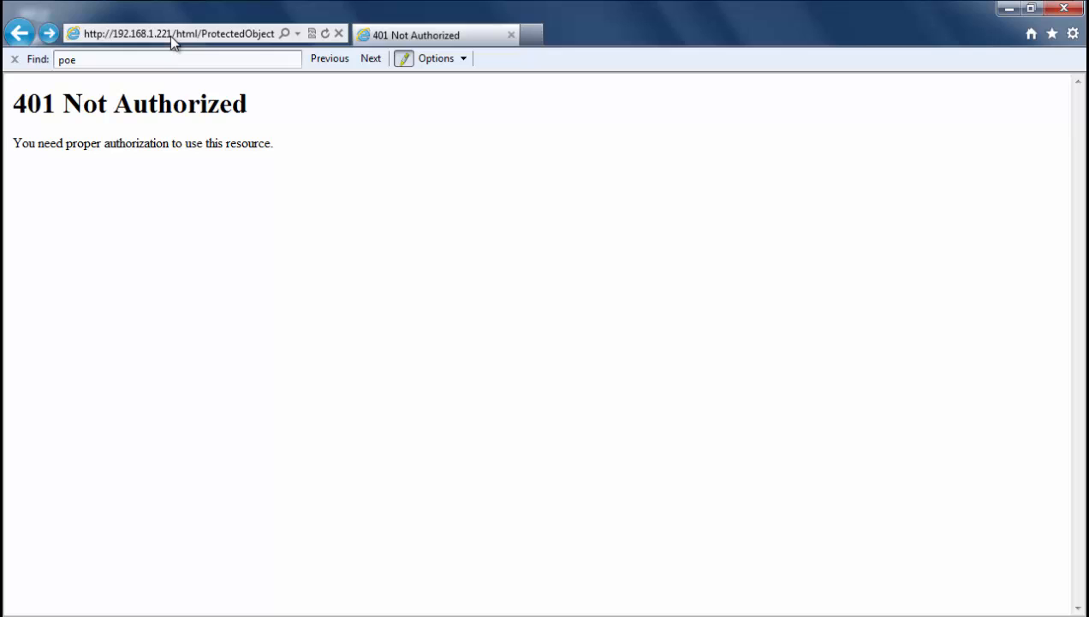
Retry the admin login at 192.168.1.221, then cancel the Windows Security prompt
left_click(172, 34)
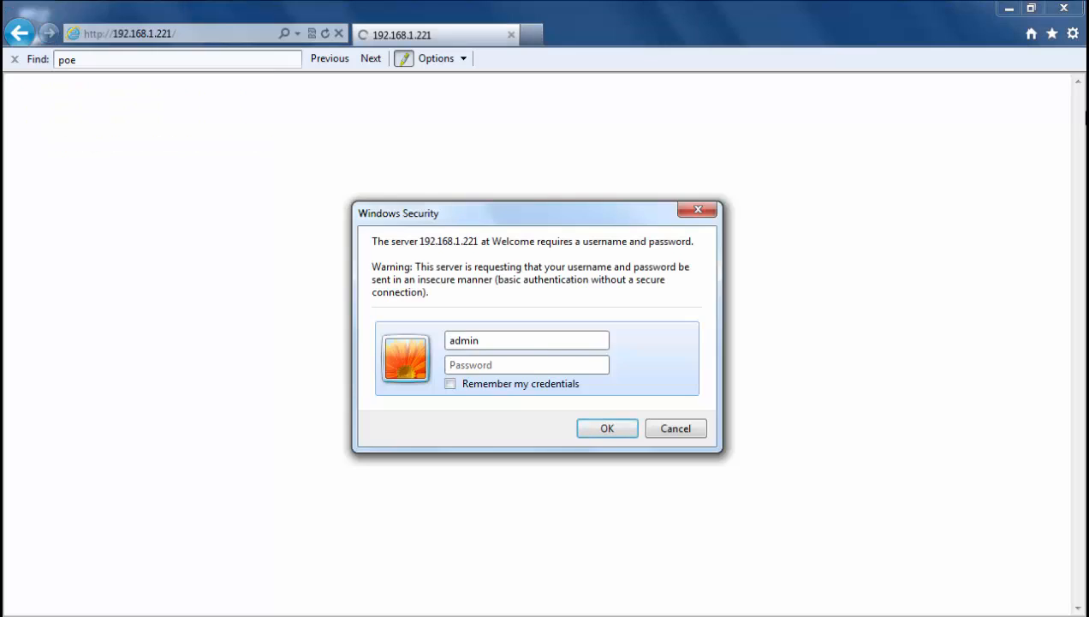
left_click(526, 363)
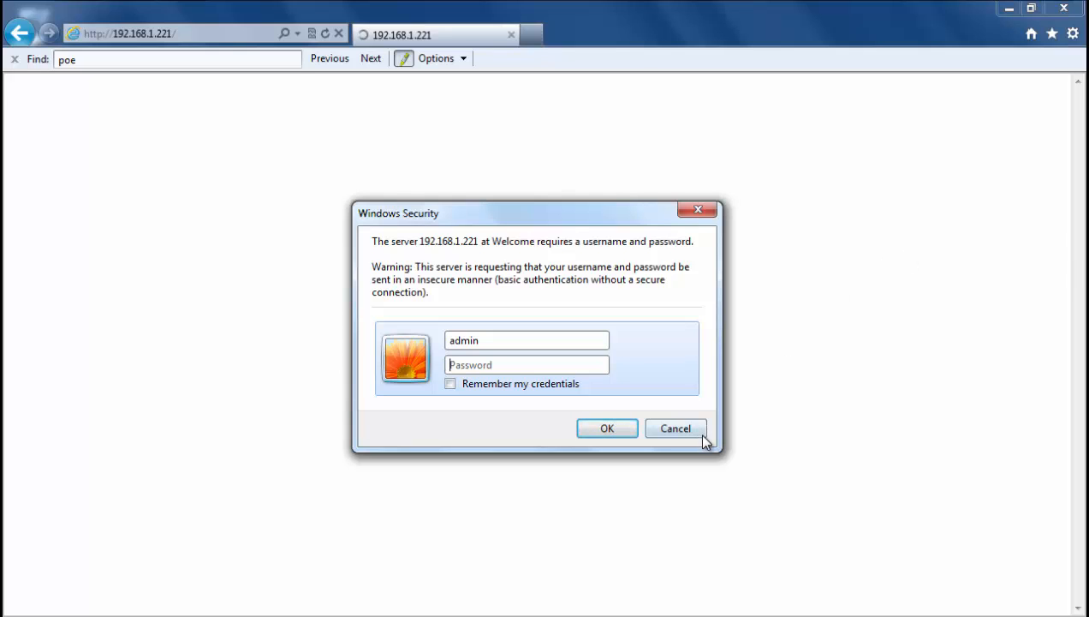
left_click(675, 428)
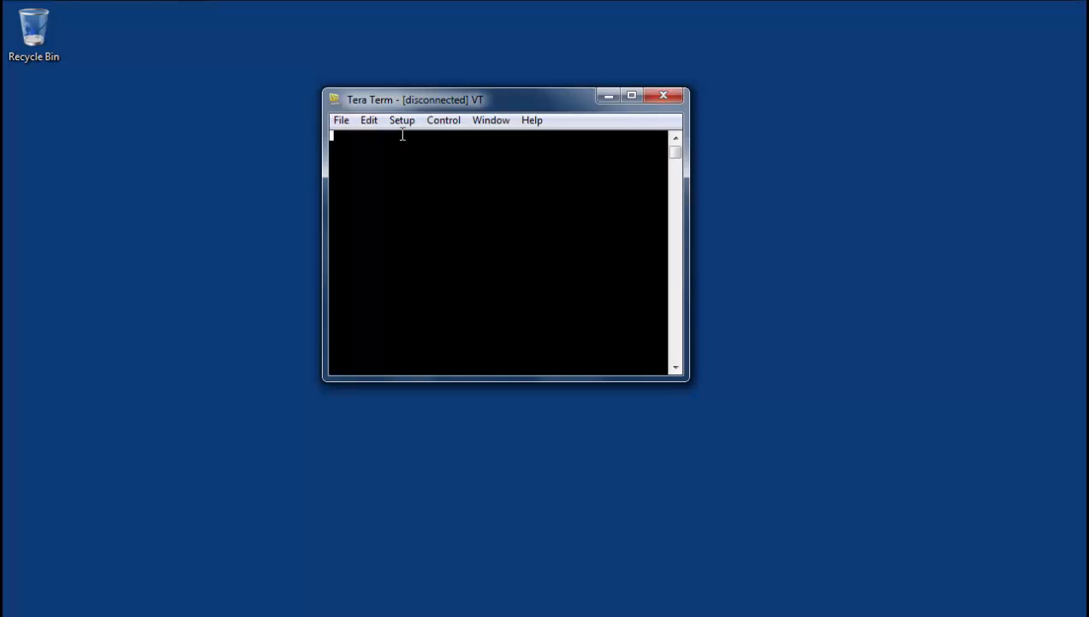
Configure the serial port as COM11 at 115200 baud, 8 bit, no parity, 1 stop bit and connect
left_click(401, 120)
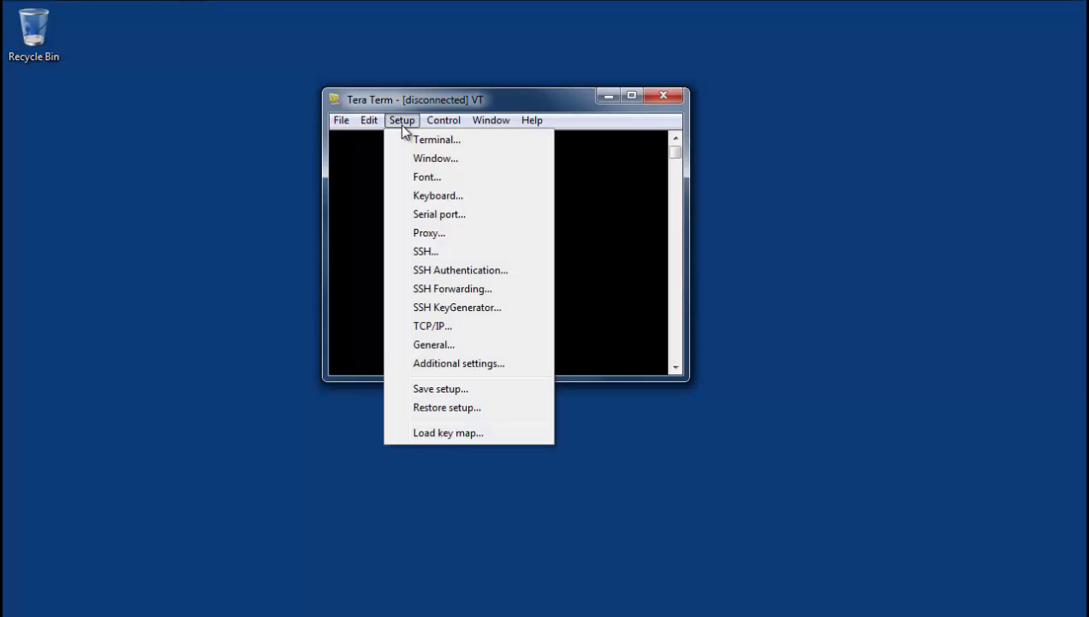
left_click(438, 212)
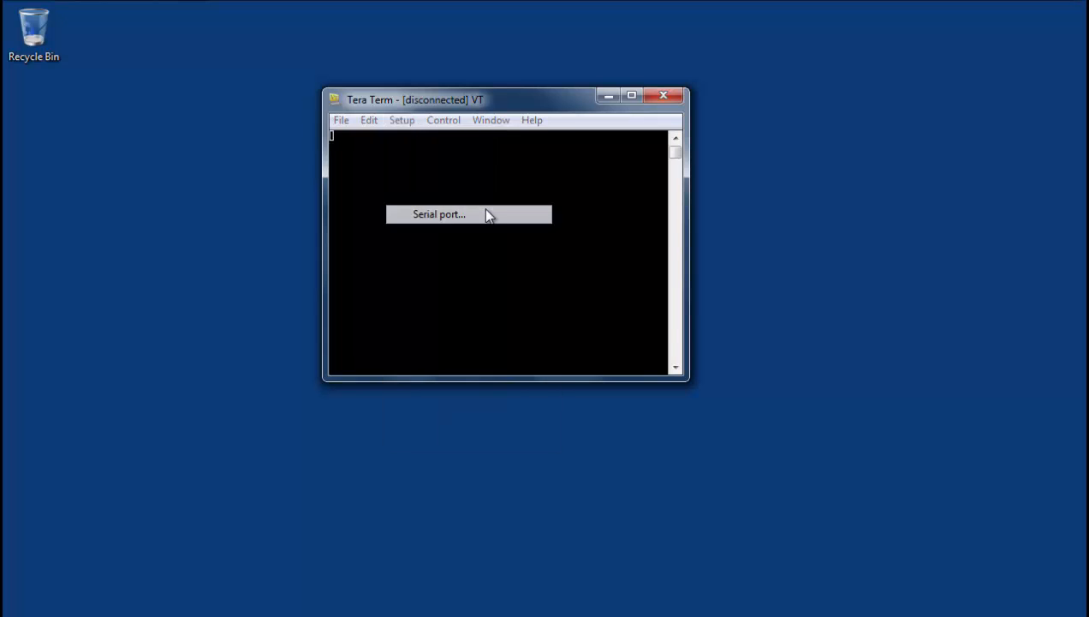
left_click(438, 214)
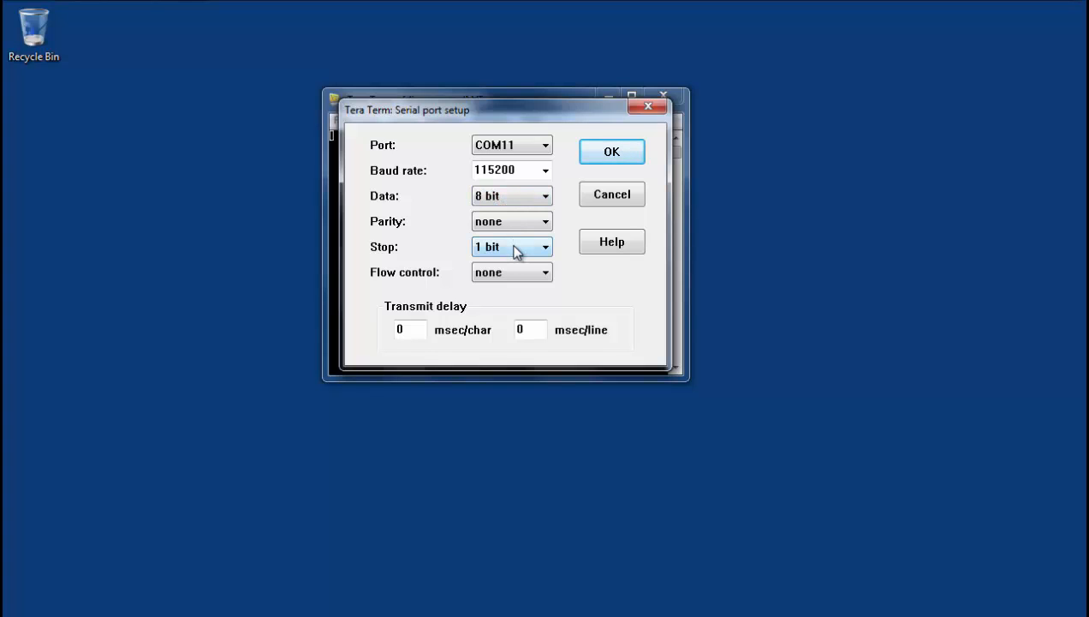
left_click(612, 151)
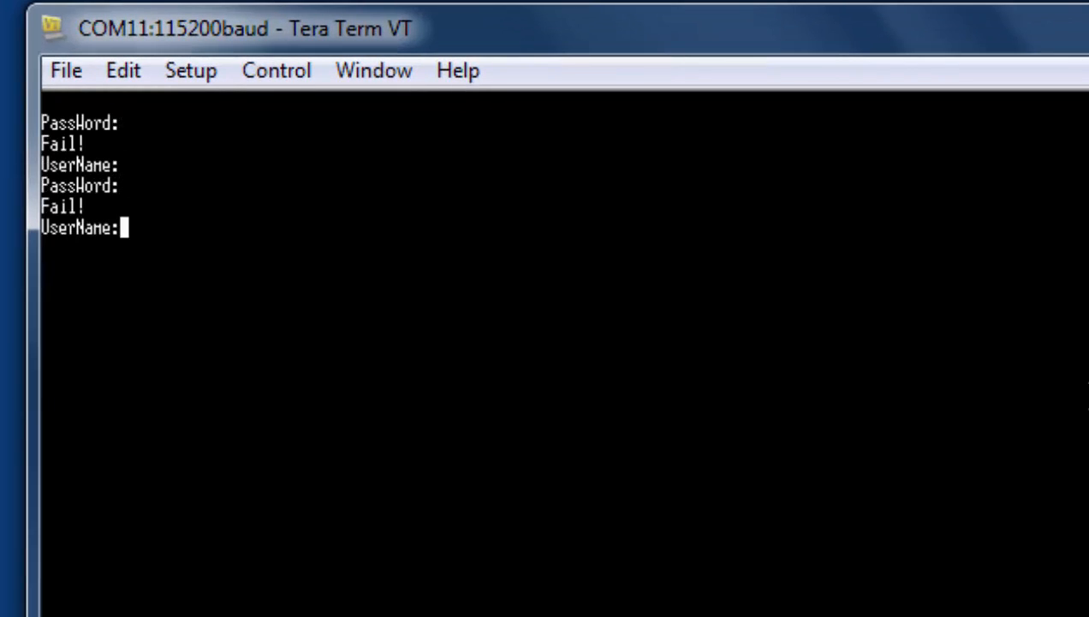
Attempt admin logins at the console prompt until the switch enters Password Recovery Mode
type("admin")
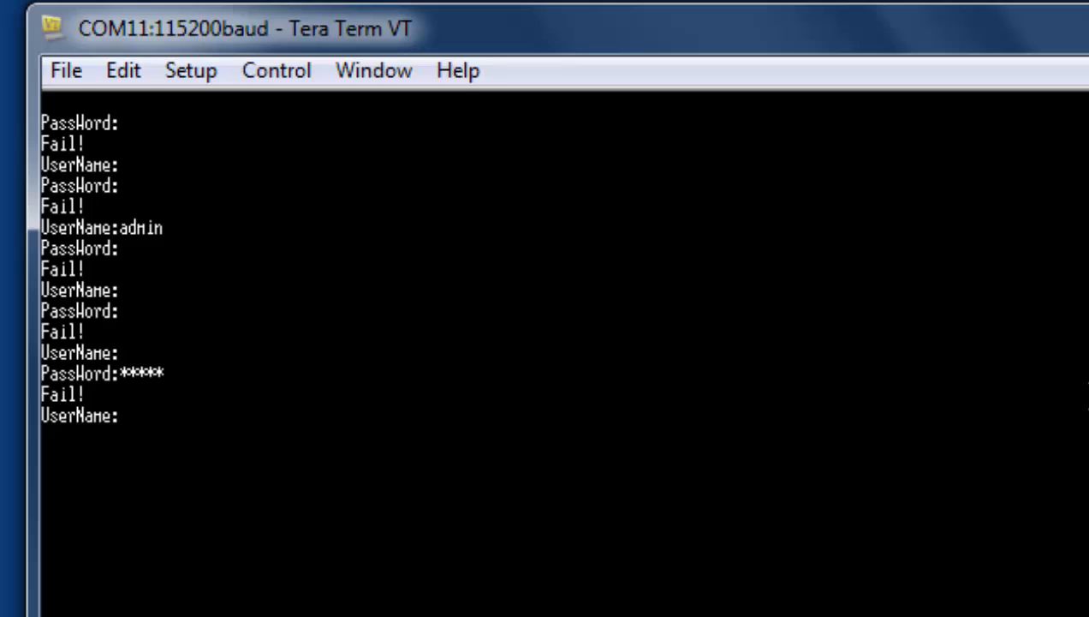
type("admi")
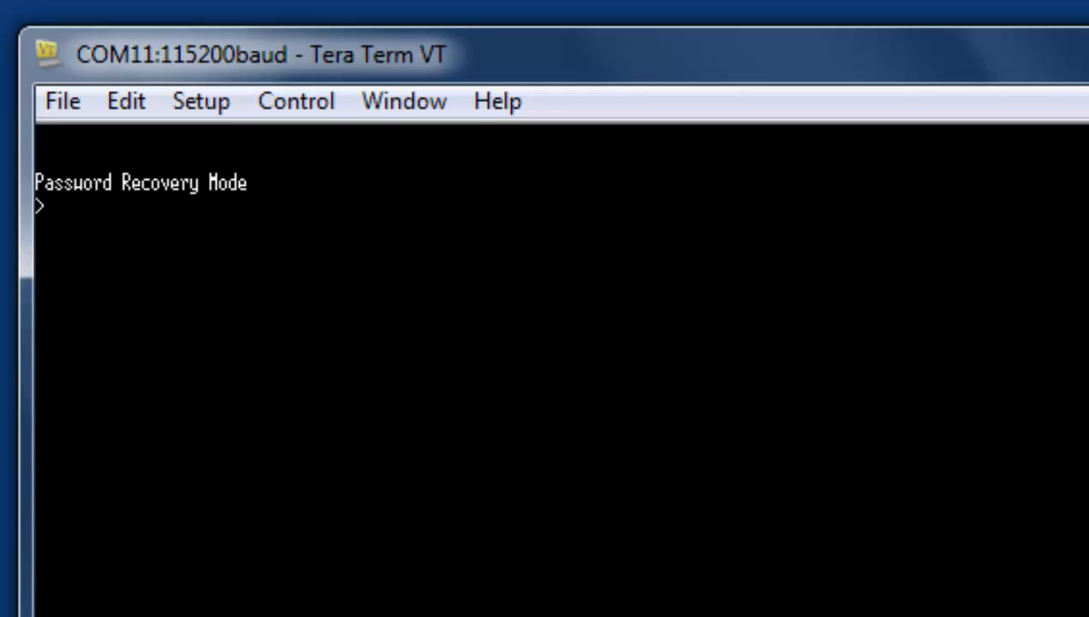
List recovery commands with ?, then run reset config and confirm with y
type("?")
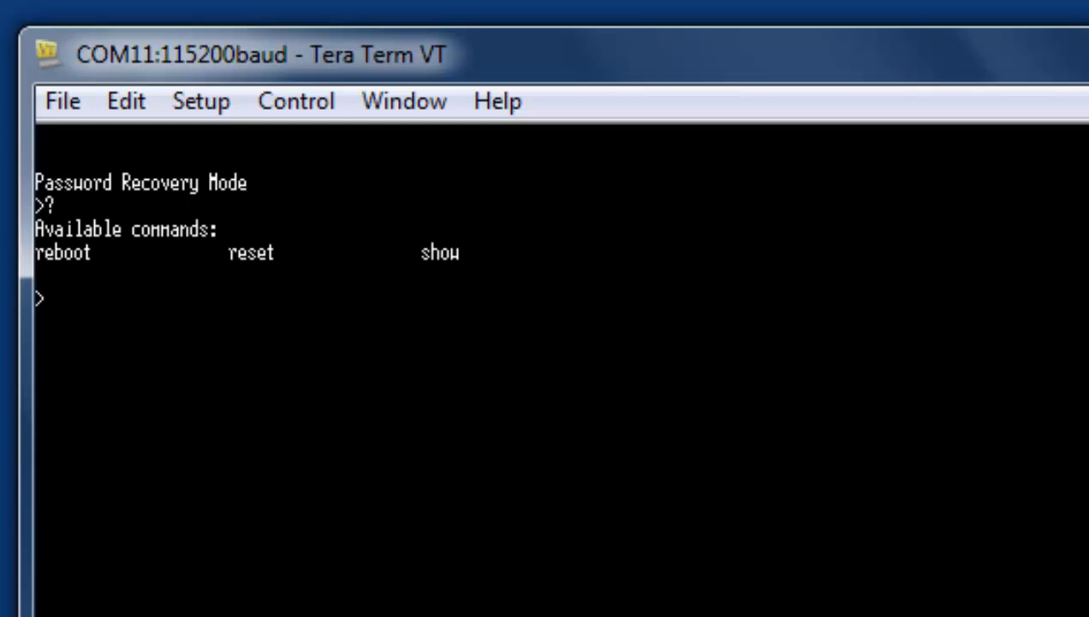
type("rest")
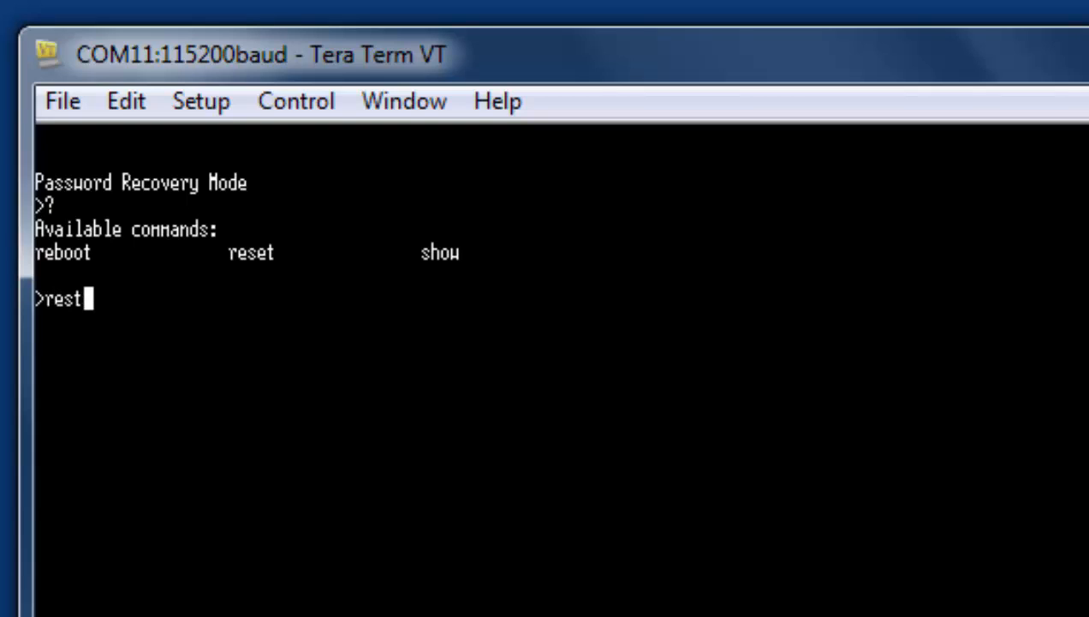
type("e")
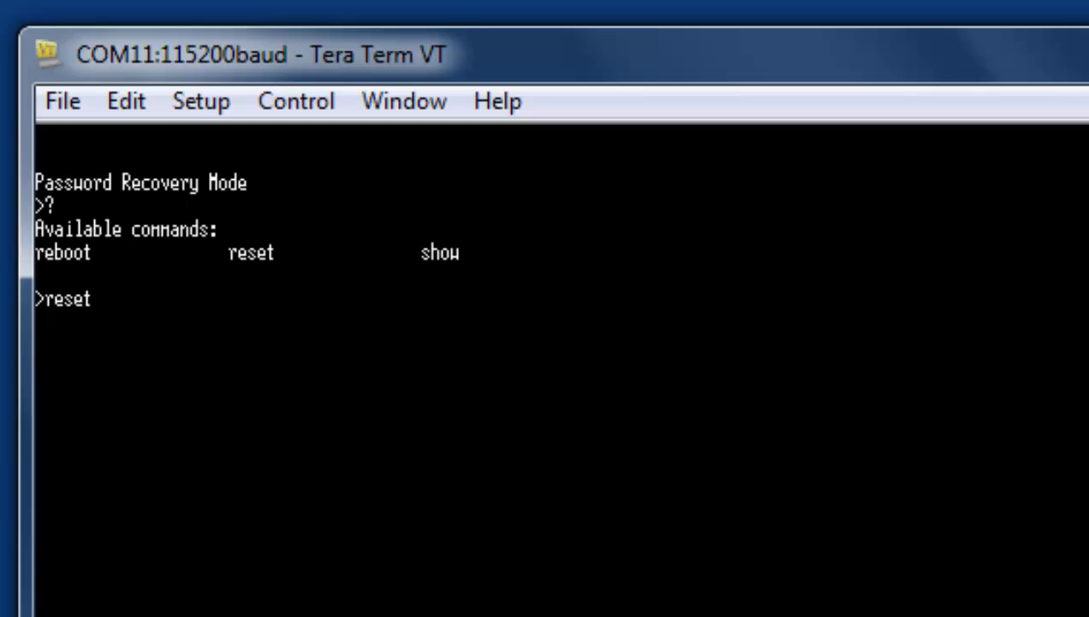
type("account")
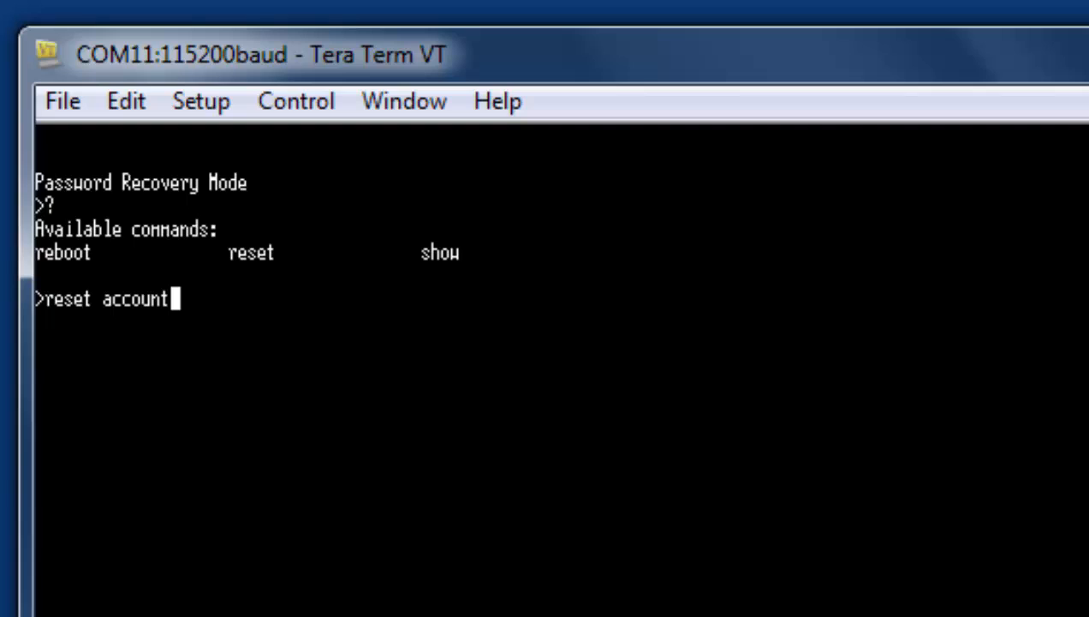
type("config")
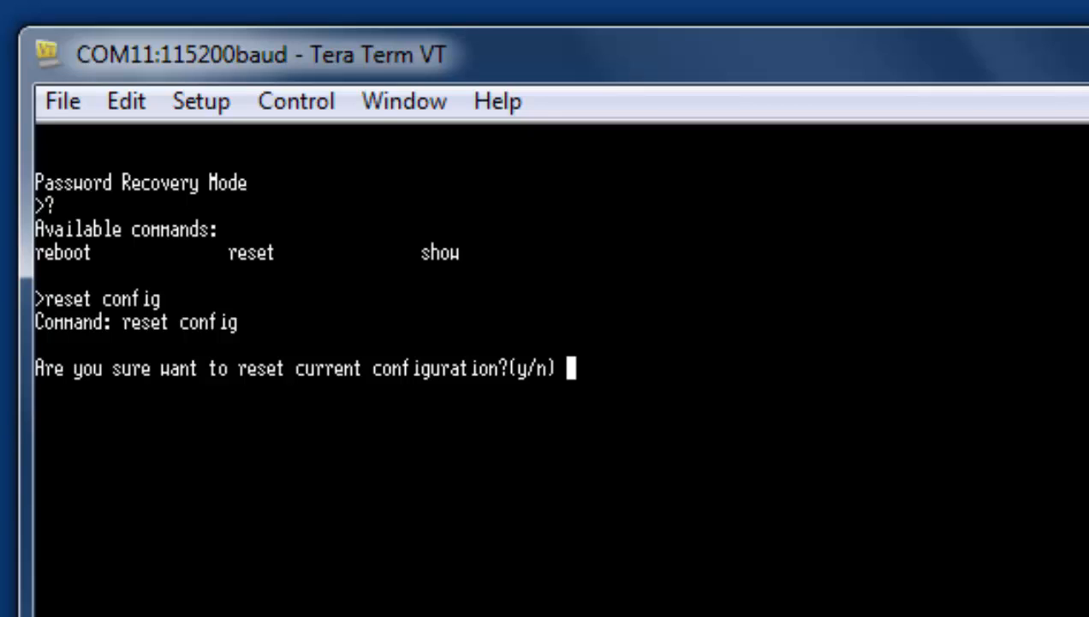
type("y")
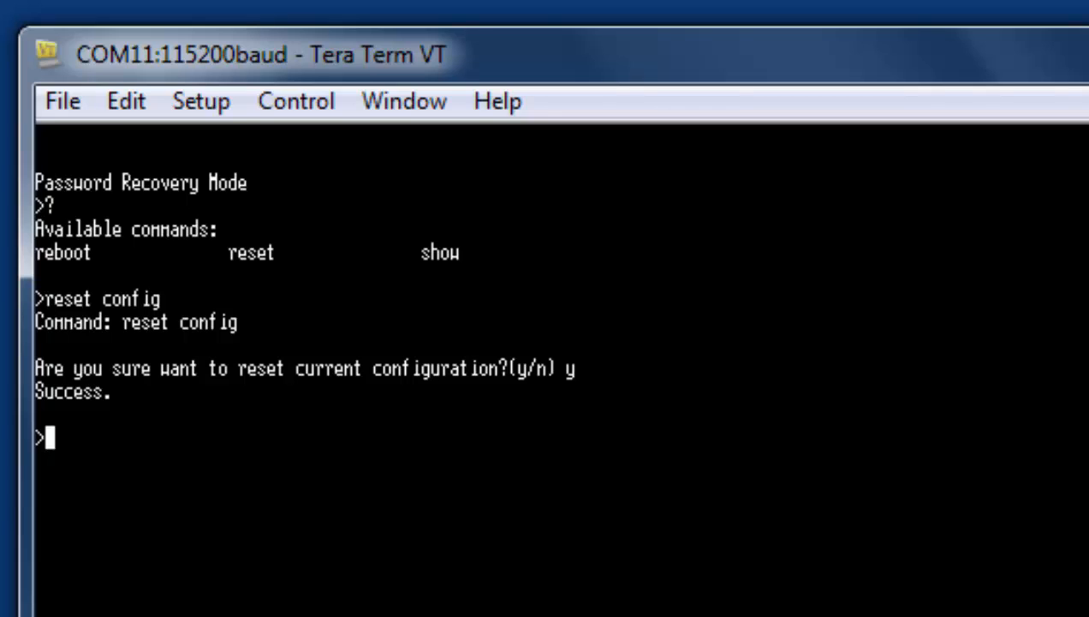
Reboot the switch from recovery mode, answering y to the save prompt
type("reboot")
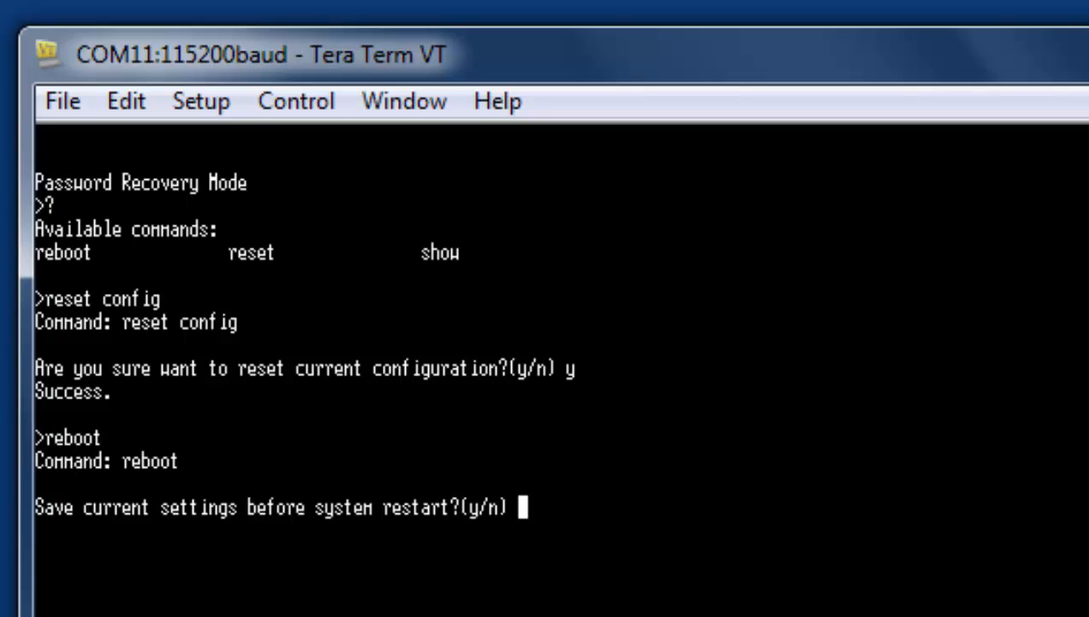
type("y")
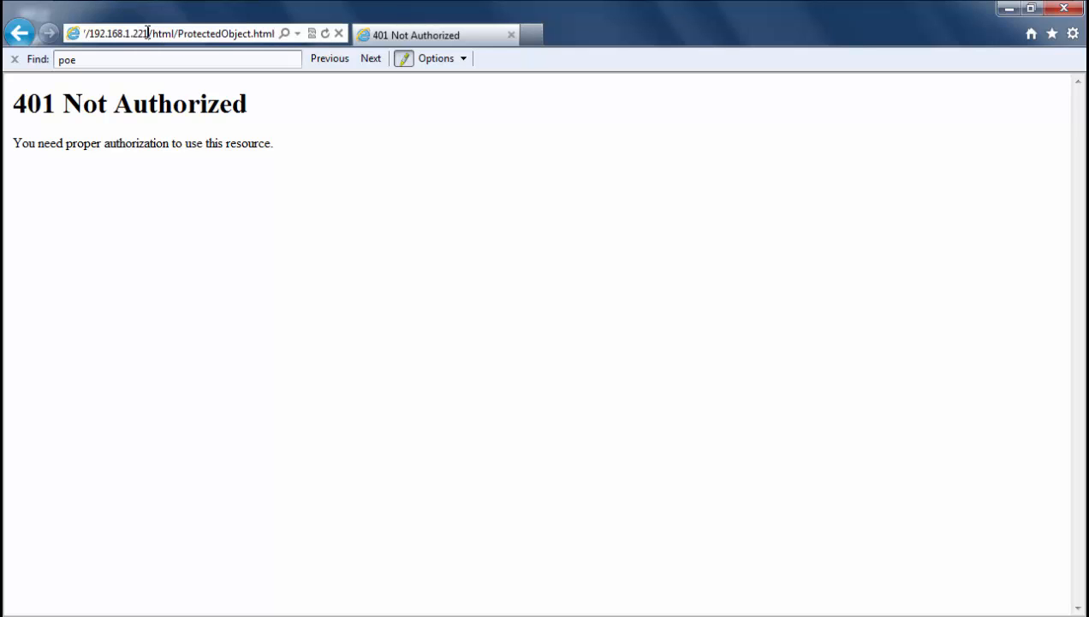
left_click(154, 33)
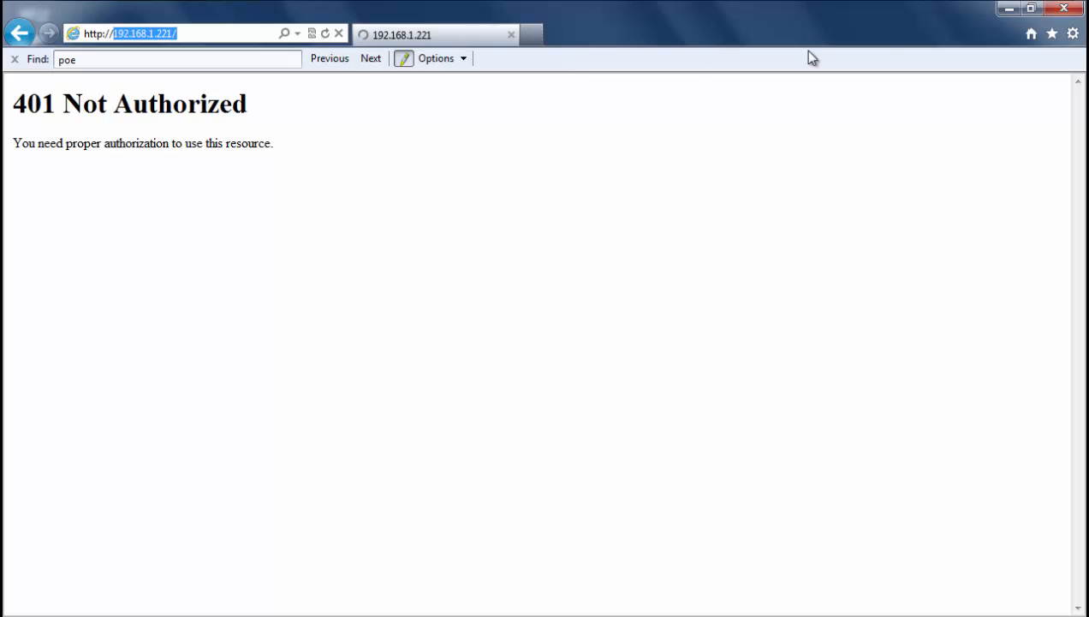
type("http://10.90")
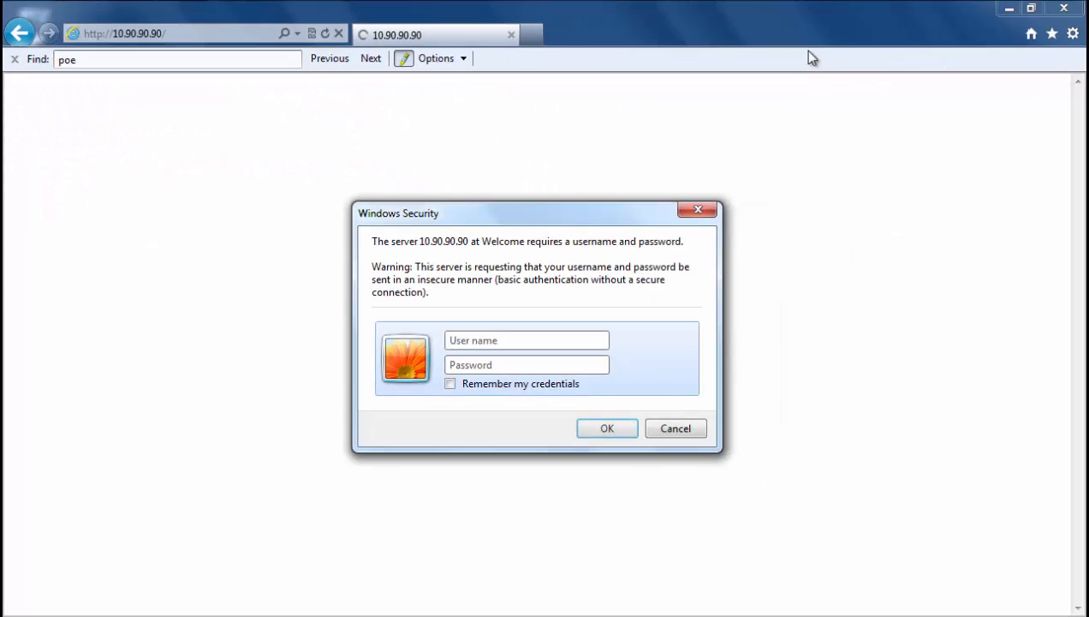
type("admn")
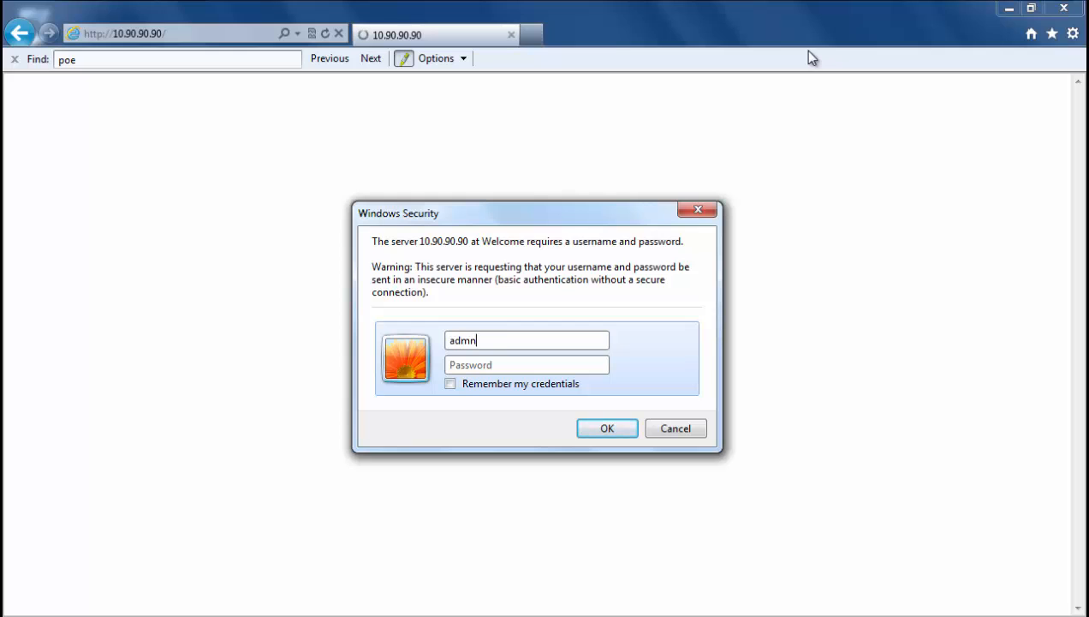
left_click(606, 428)
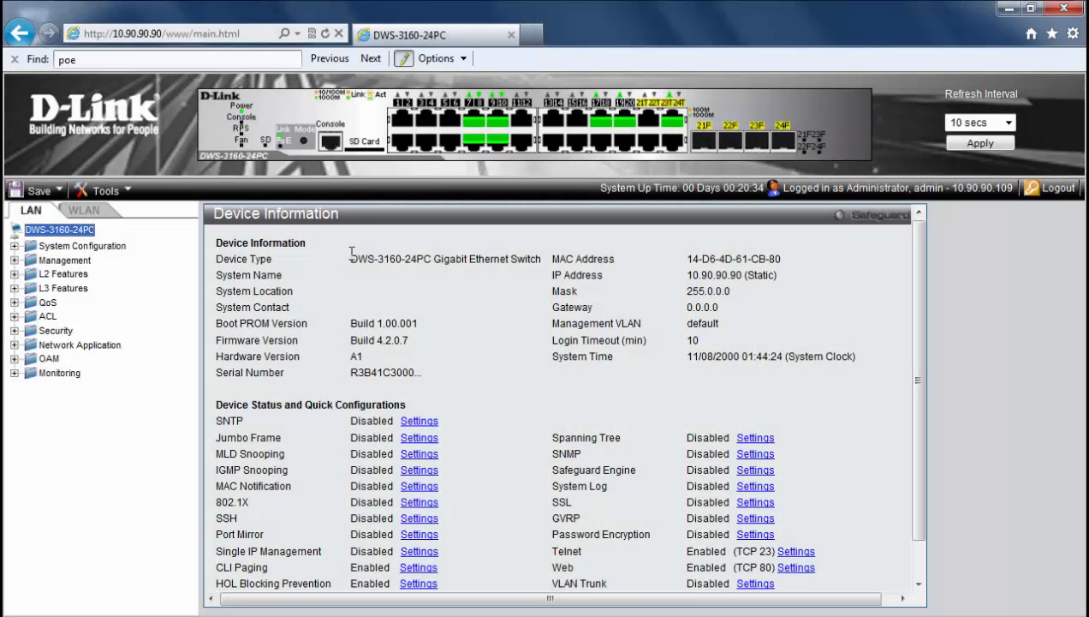
Download the backup configuration file from Documents to the switch over HTTP
left_click(103, 188)
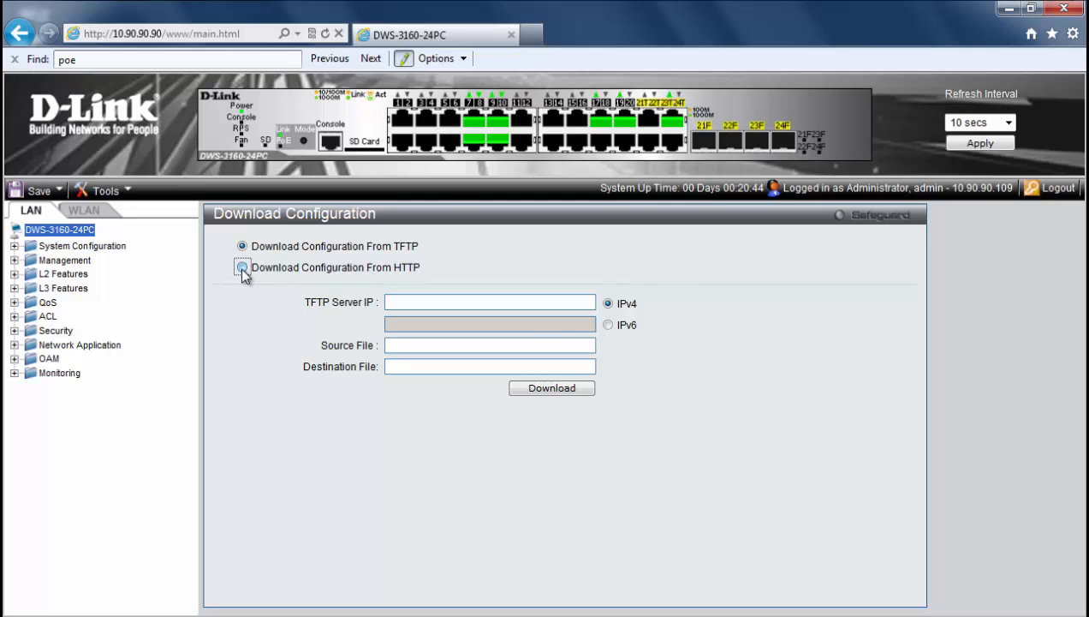
left_click(244, 267)
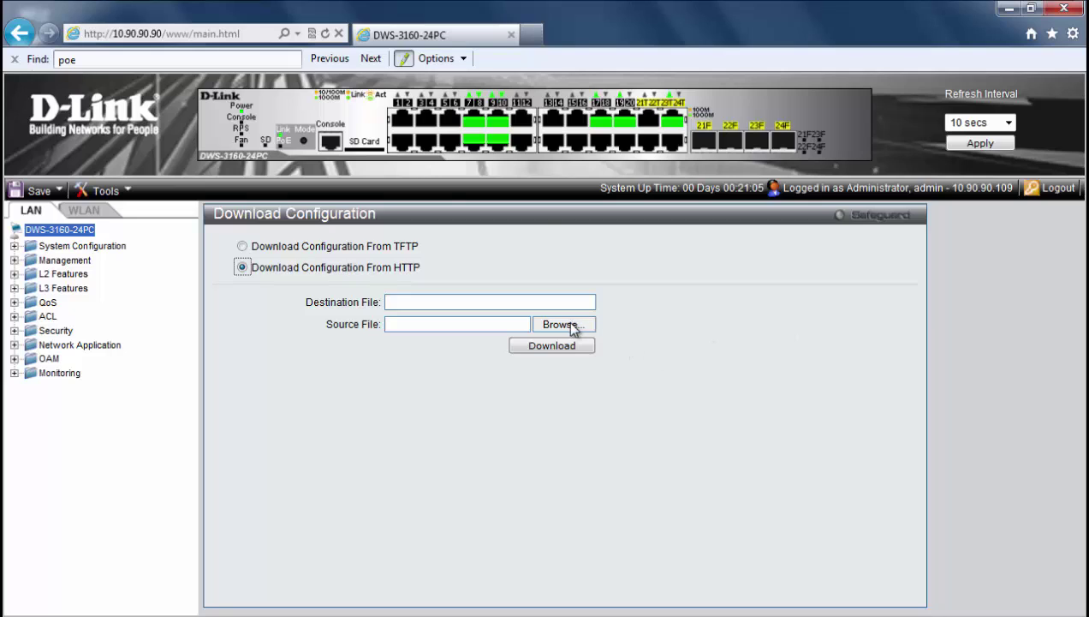
left_click(563, 324)
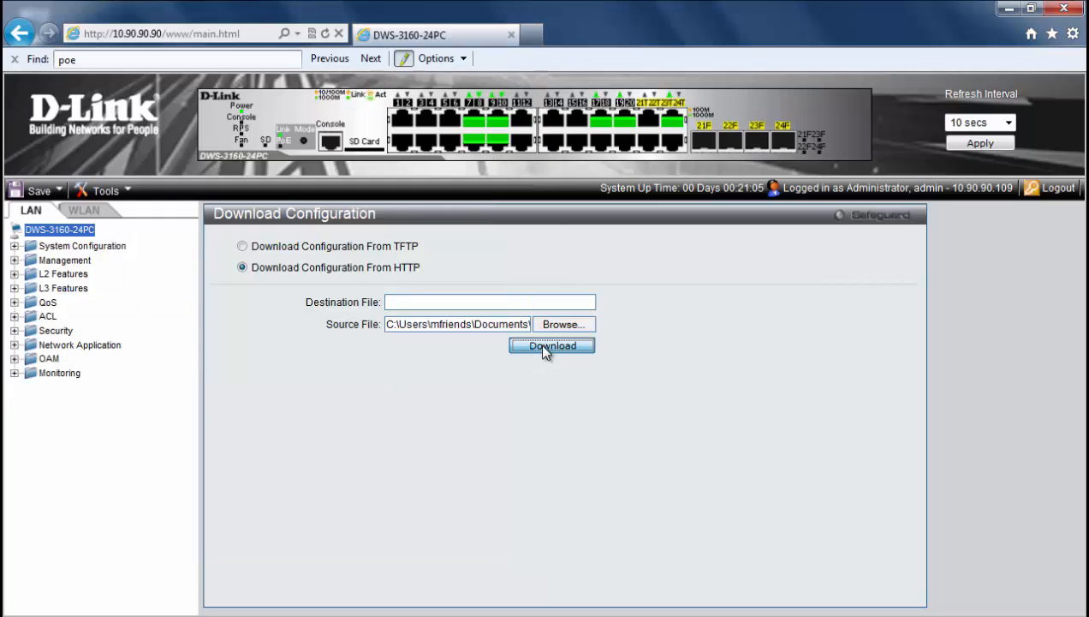
left_click(551, 346)
type("adm")
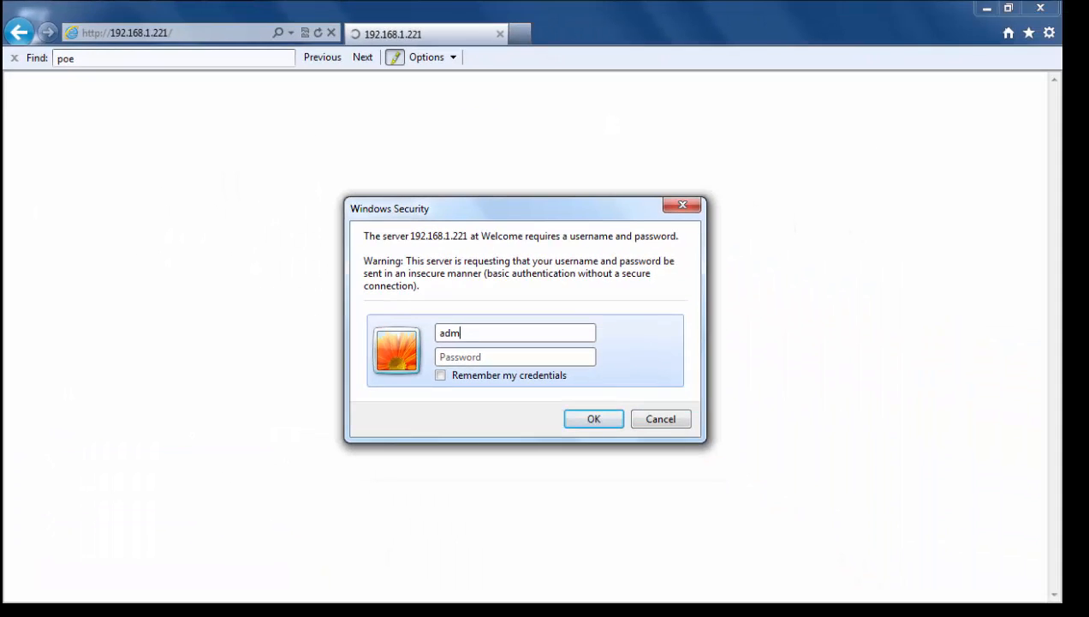
Sign in as admin at 192.168.1.221 to load the management pages
type("in")
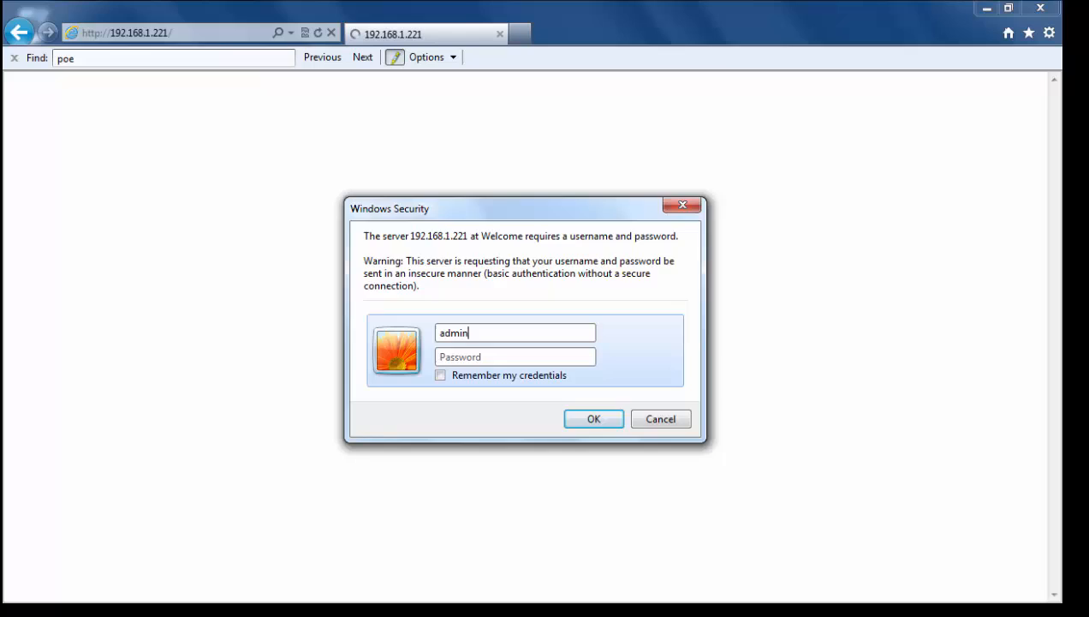
left_click(593, 418)
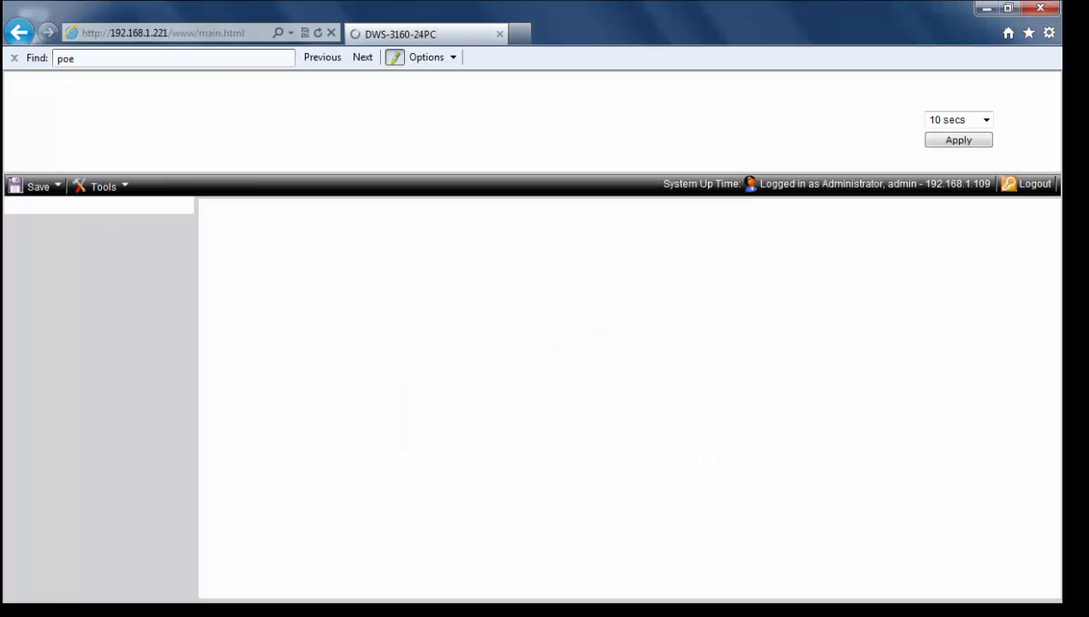